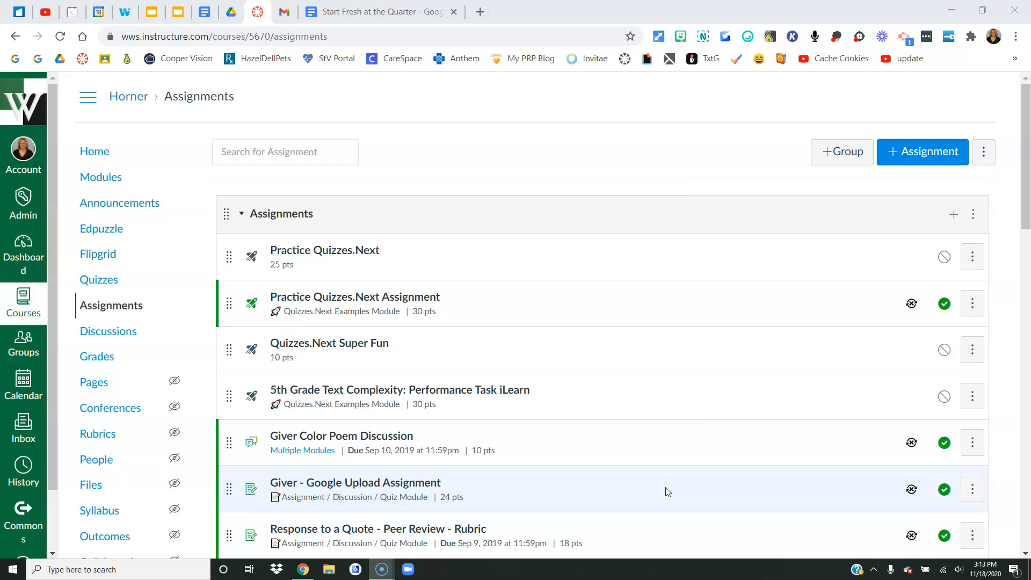
mouse_move(123, 311)
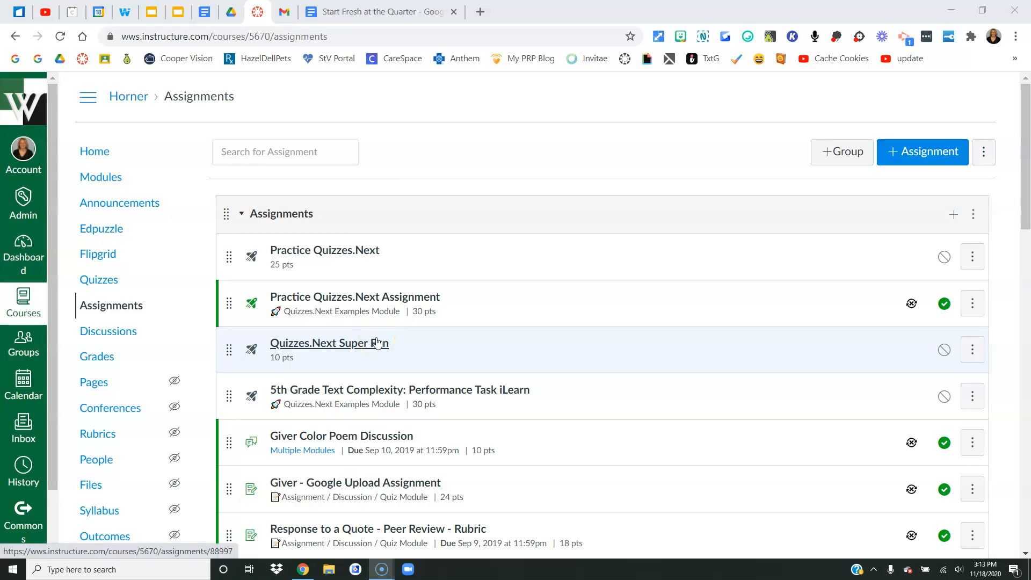
mouse_move(361, 352)
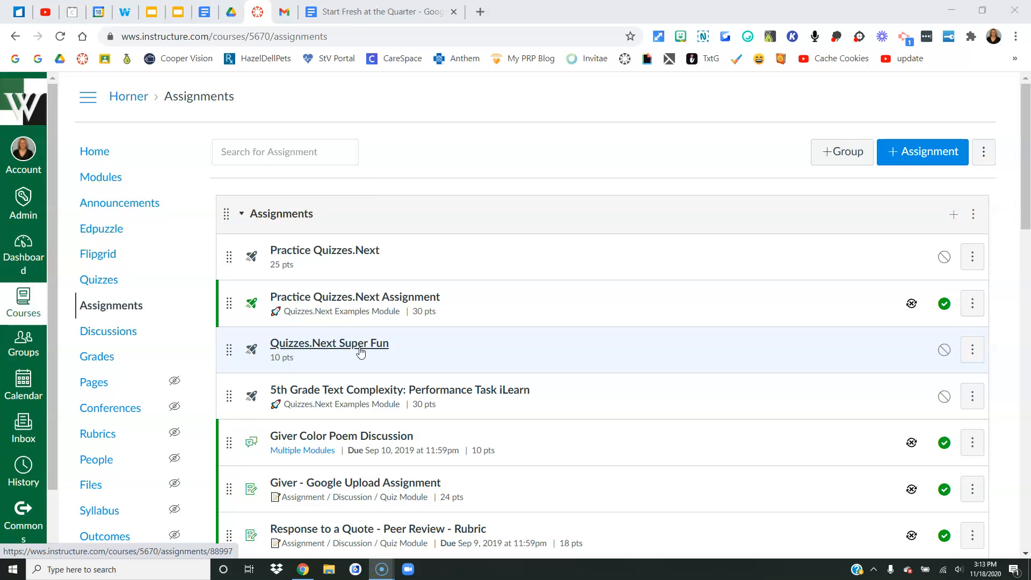
mouse_move(840, 153)
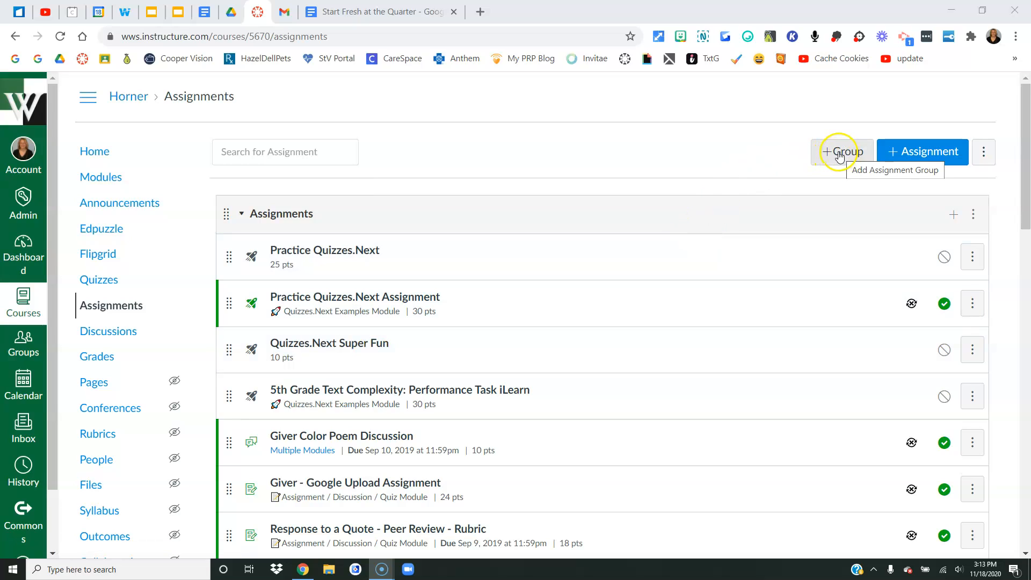
Step: Create and save a new assignment group named 'Q1 Assignments'
click(842, 151)
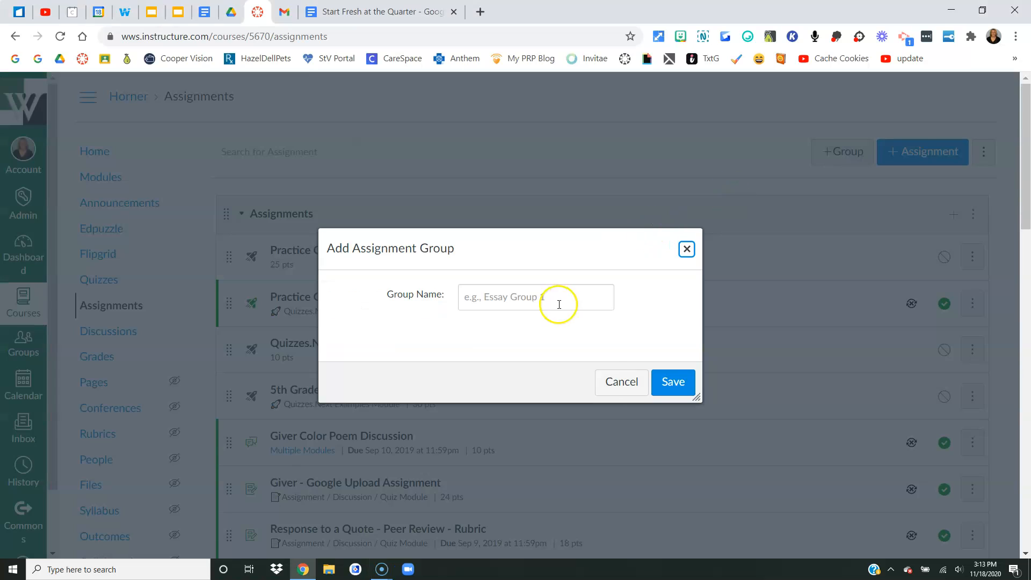
click(535, 296)
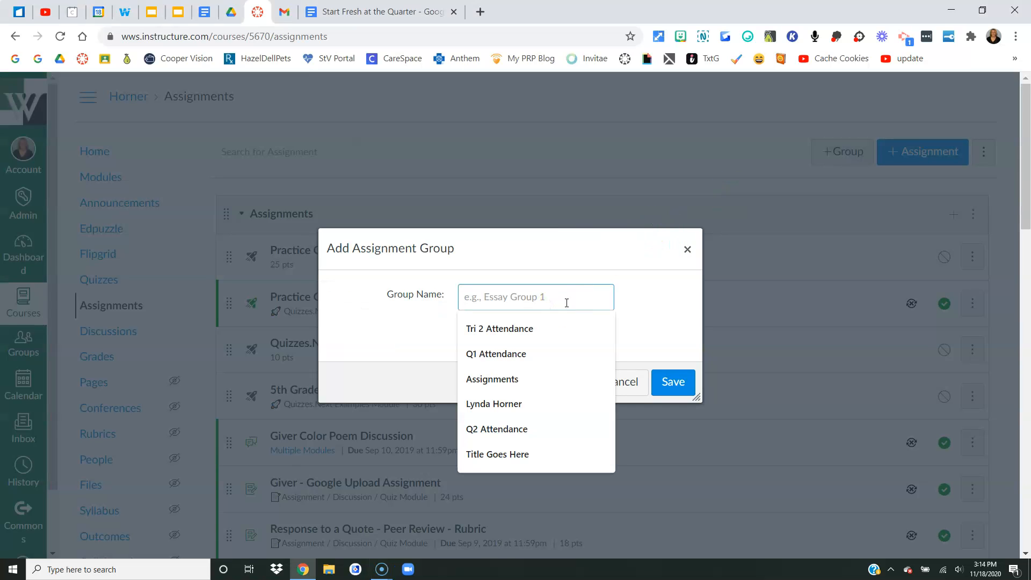
text(Q)
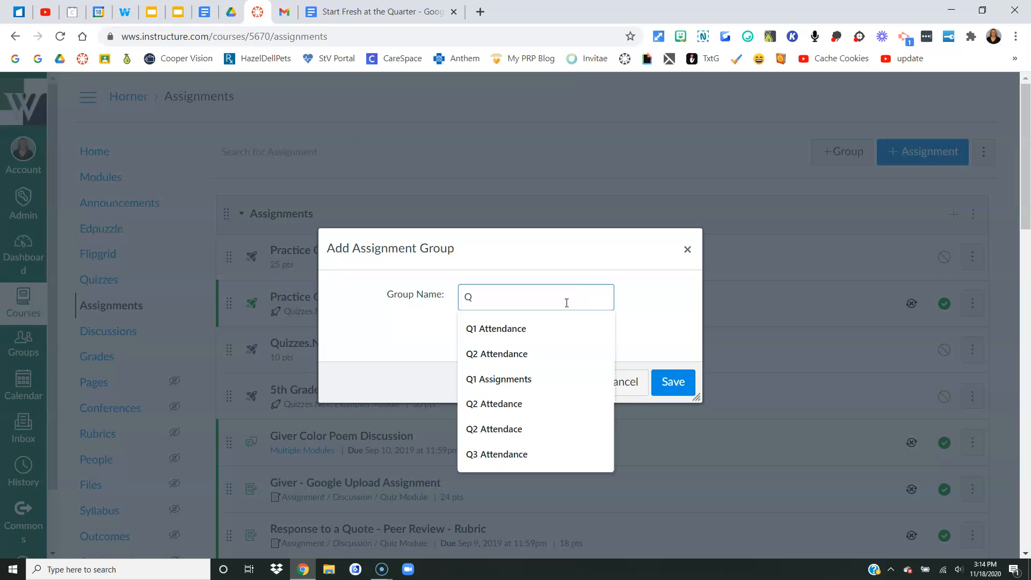
text(1 Assignments)
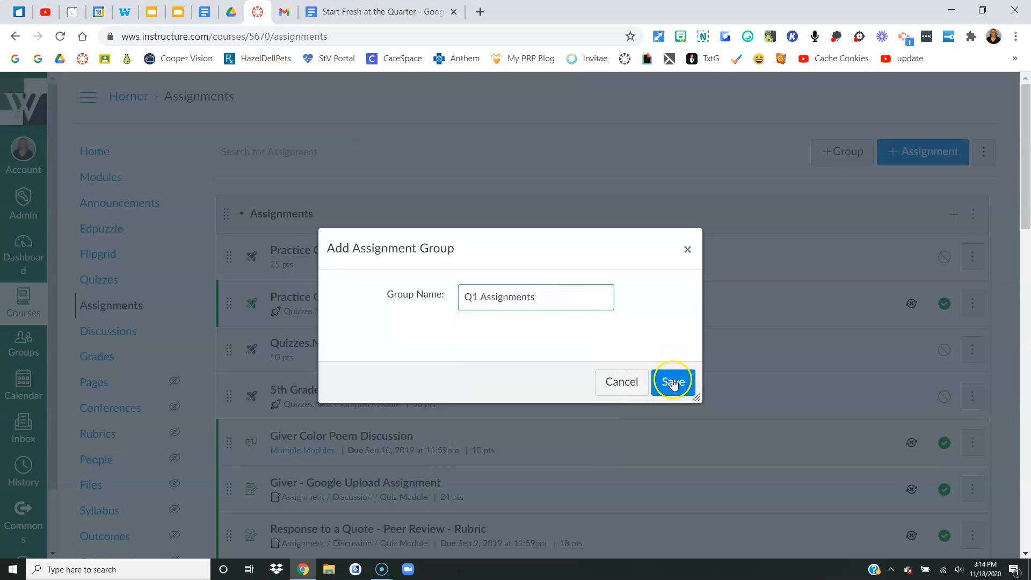
click(672, 382)
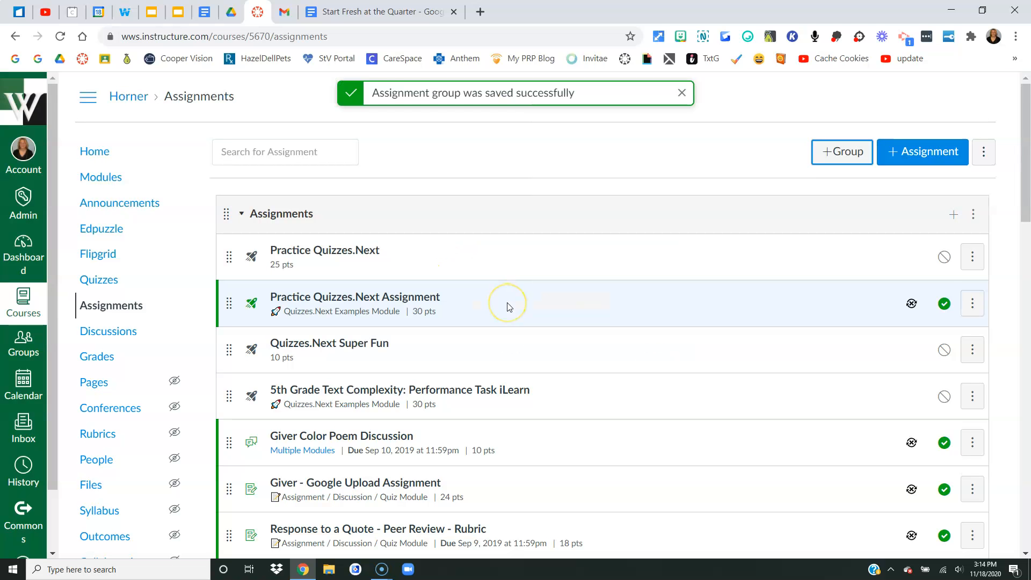
Step: Drag the quizzes, Giver discussion and Giver Google Upload Assignment into Q1 Assignments
scroll(down, 3)
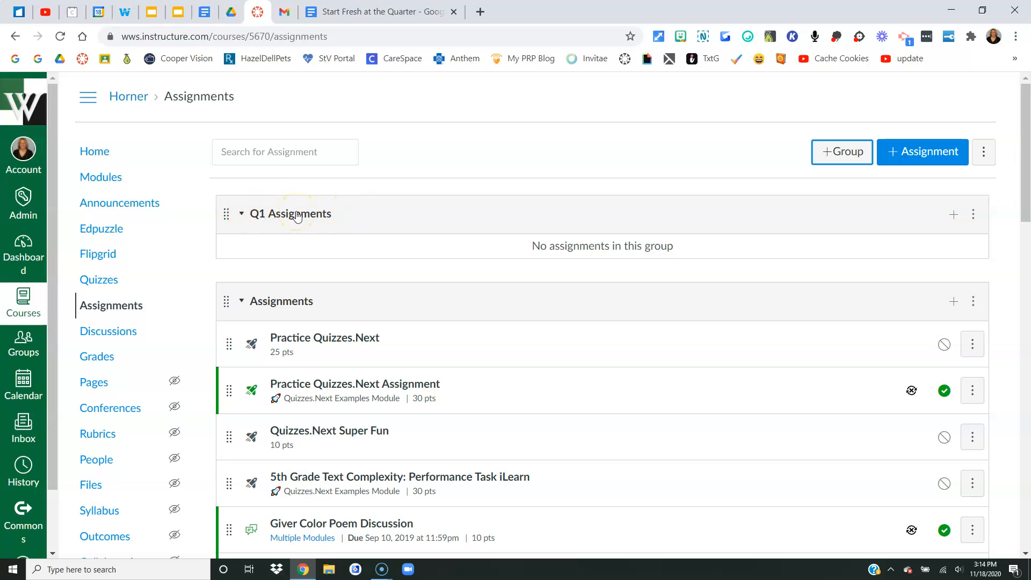
mouse_move(322, 228)
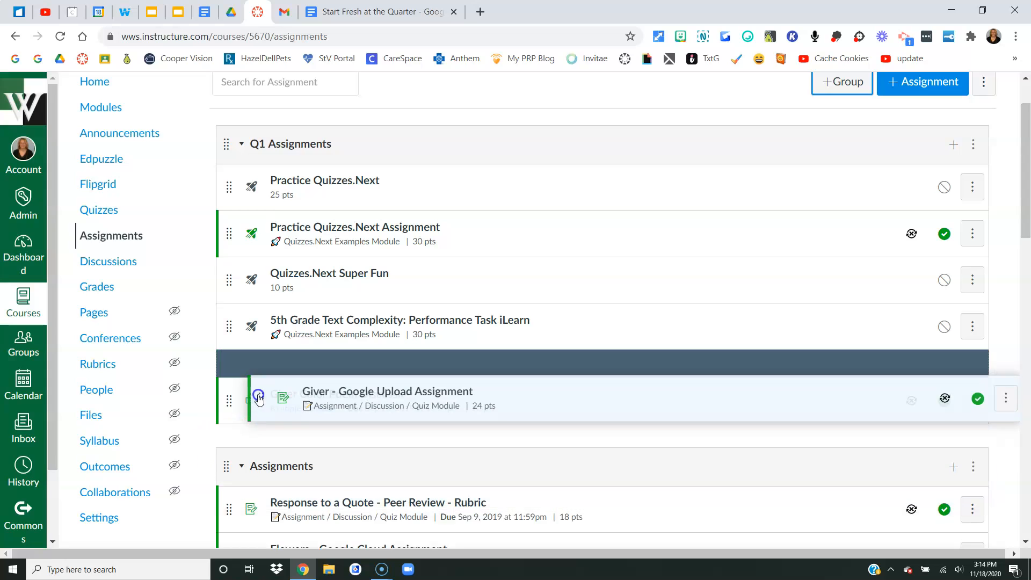
scroll(down, 3)
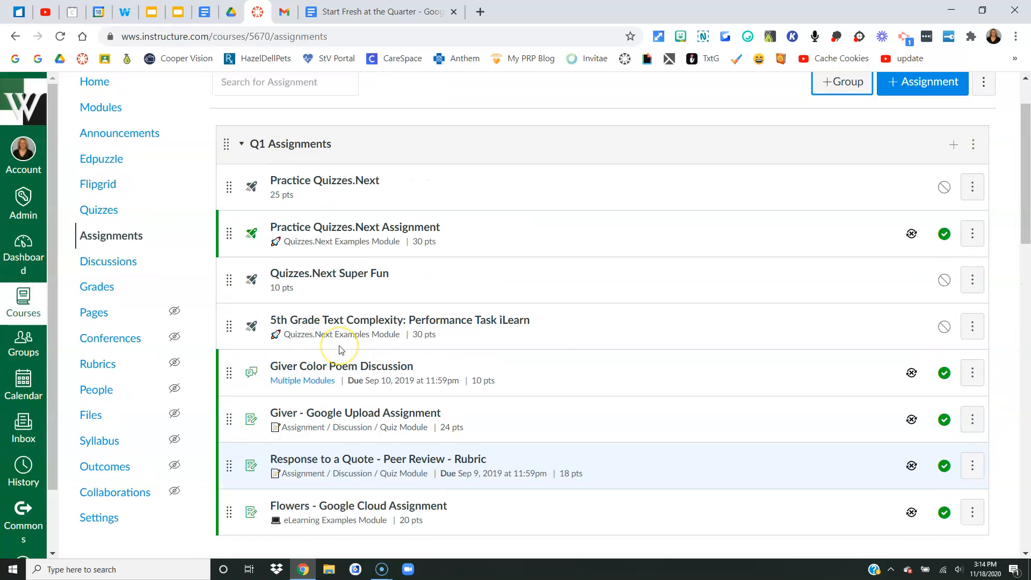
mouse_move(370, 481)
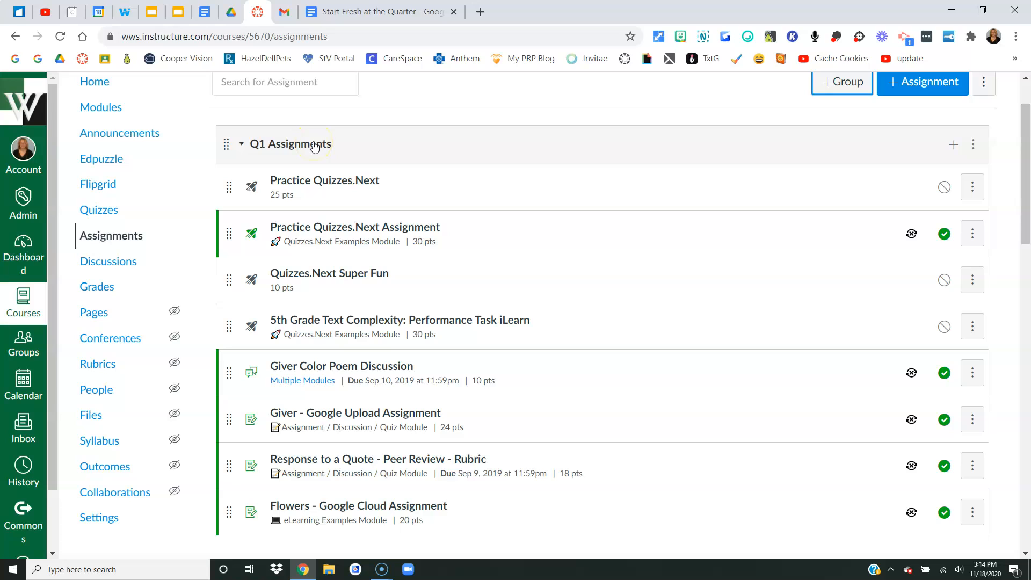
Step: Leave the course and go back to the Dashboard of published courses
click(314, 149)
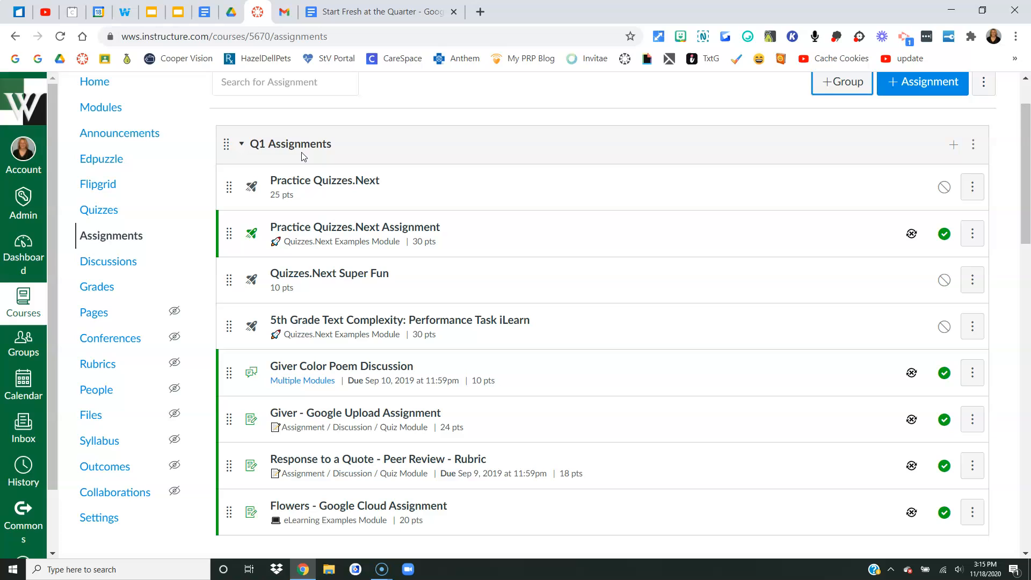
click(329, 274)
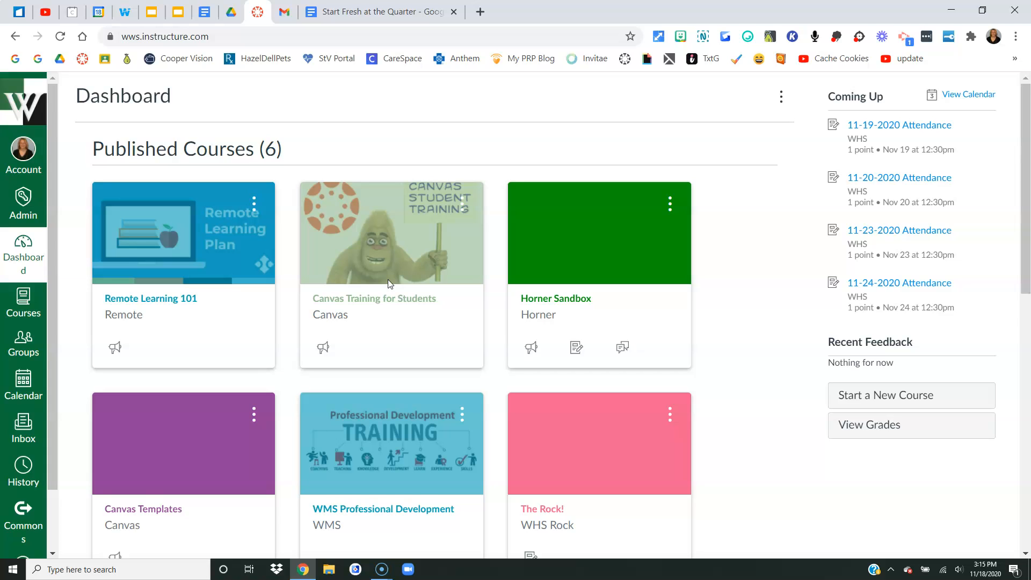
scroll(down, 3)
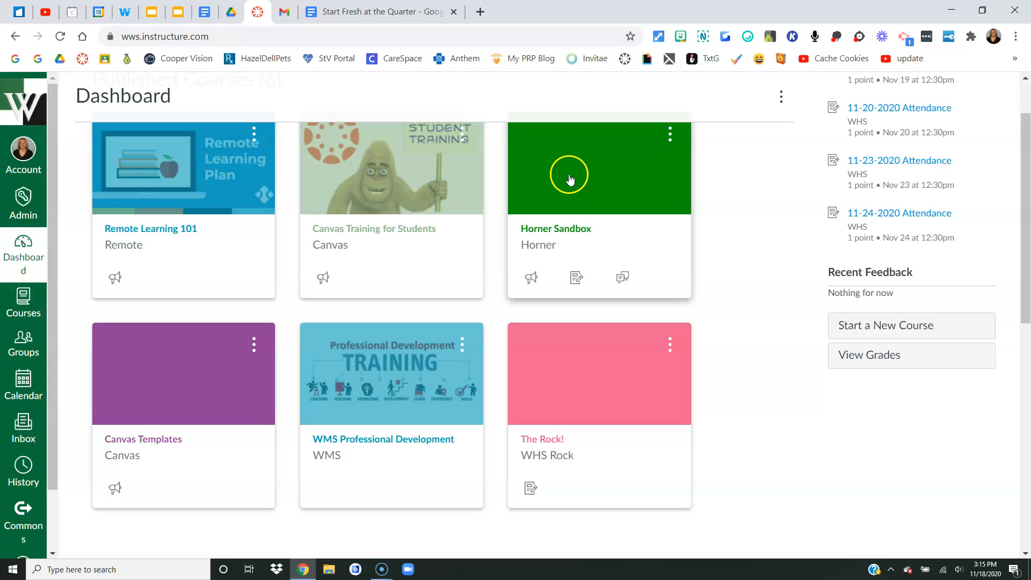
mouse_move(552, 389)
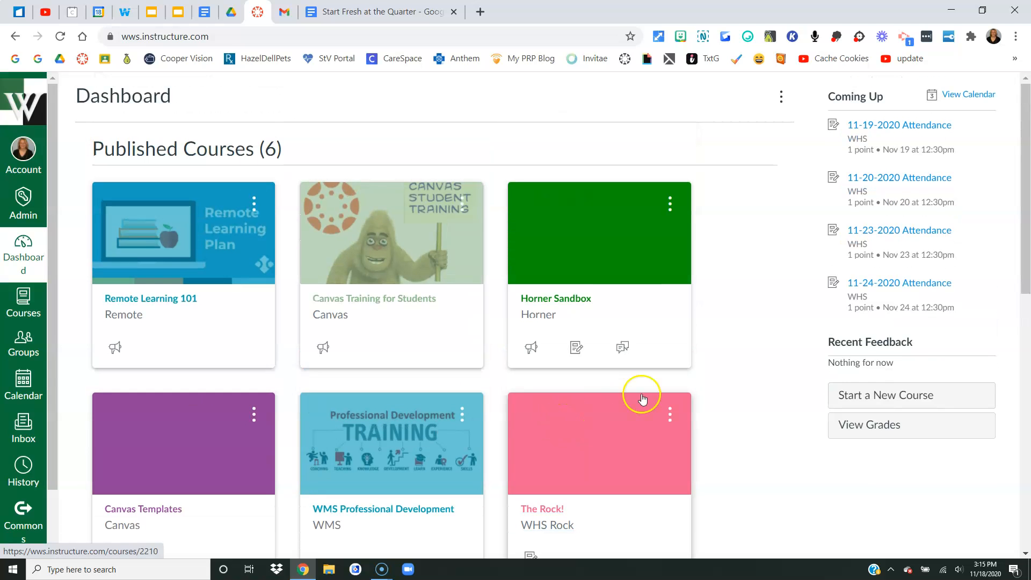
mouse_move(875, 395)
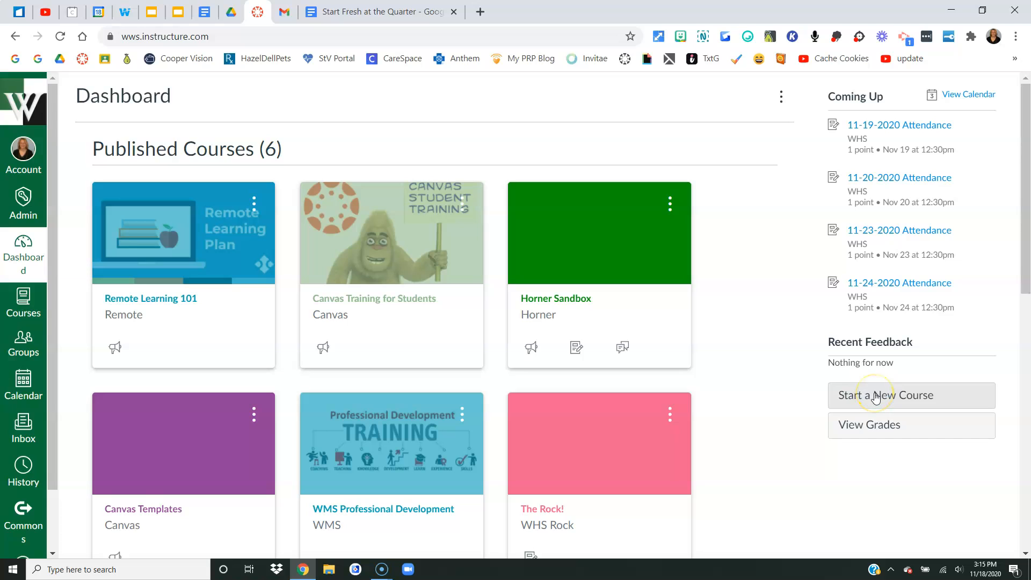
mouse_move(572, 248)
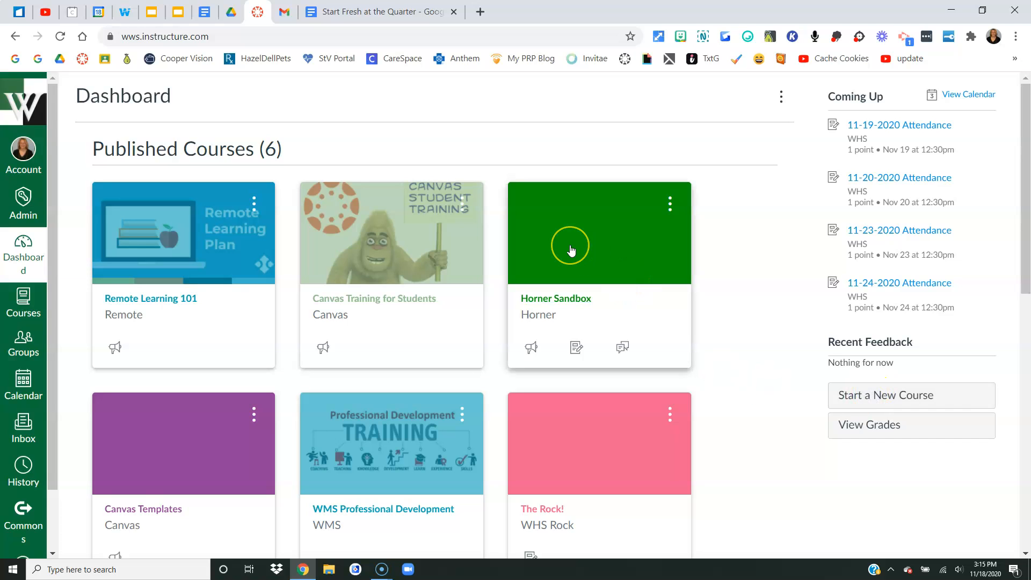
mouse_move(956, 397)
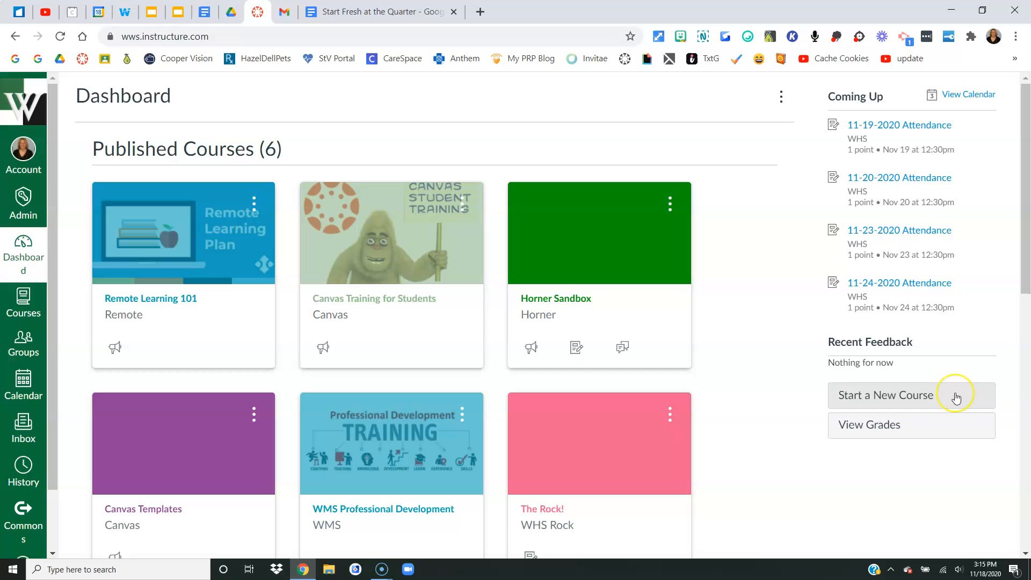
Step: Create a new course named '8th Grade Template Course' and land on its page
click(885, 395)
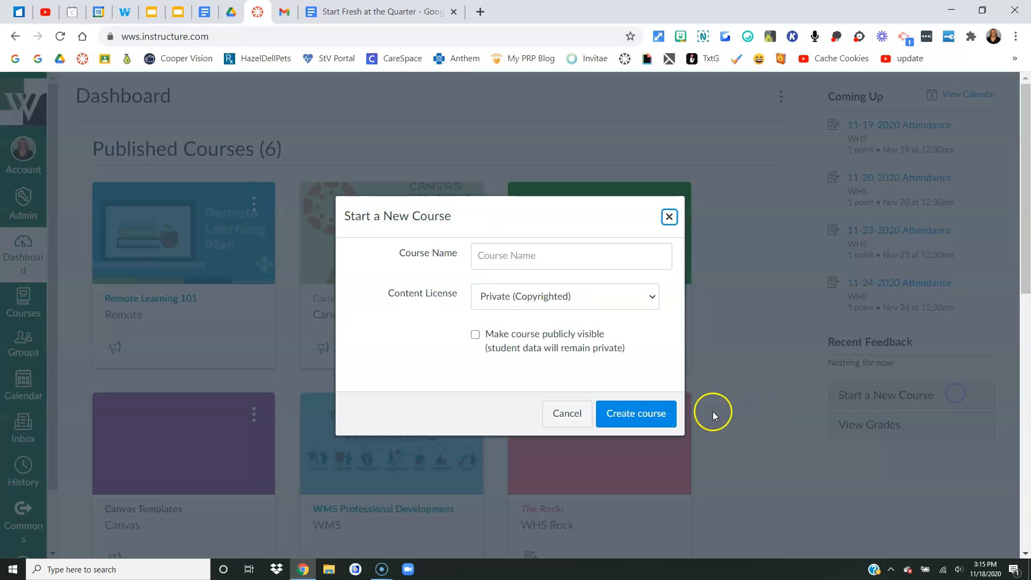
click(571, 256)
text(8th Grade Temp)
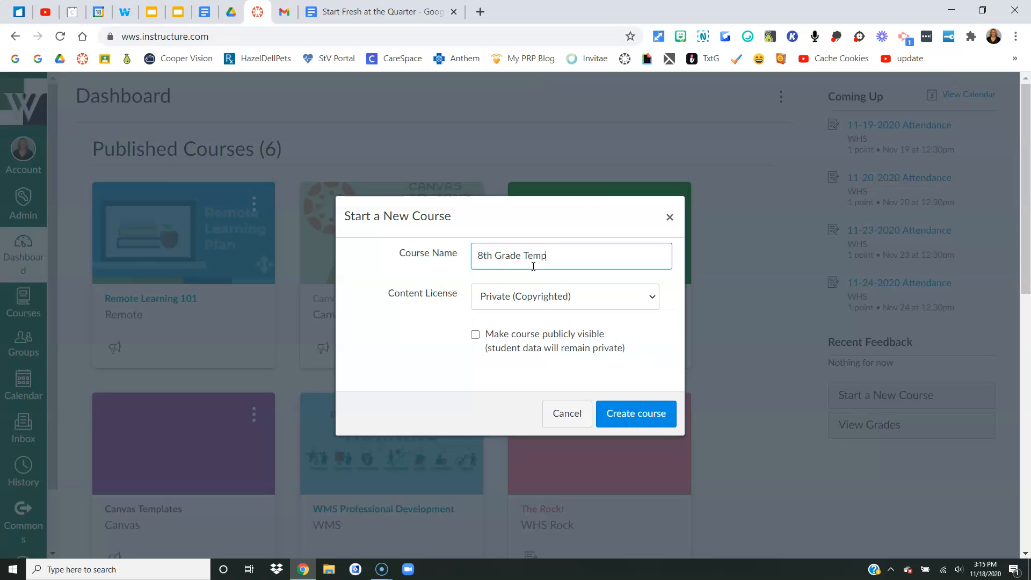
text(late Cours)
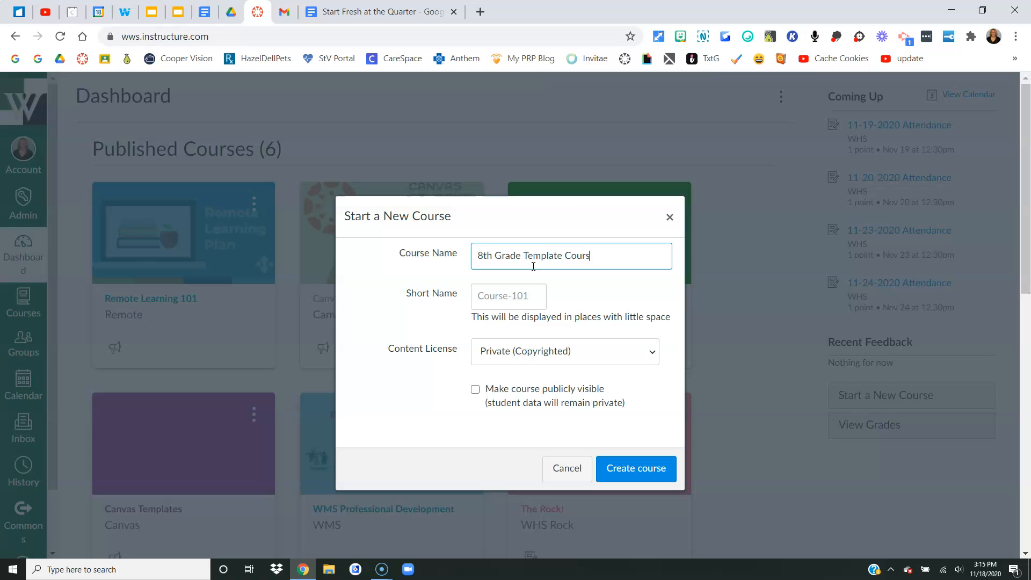
click(632, 468)
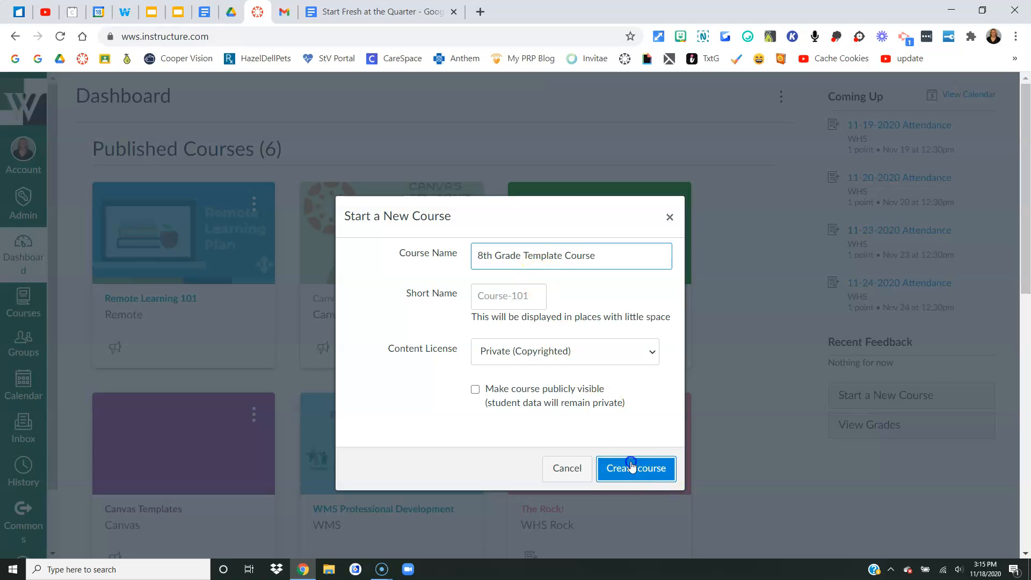
click(636, 468)
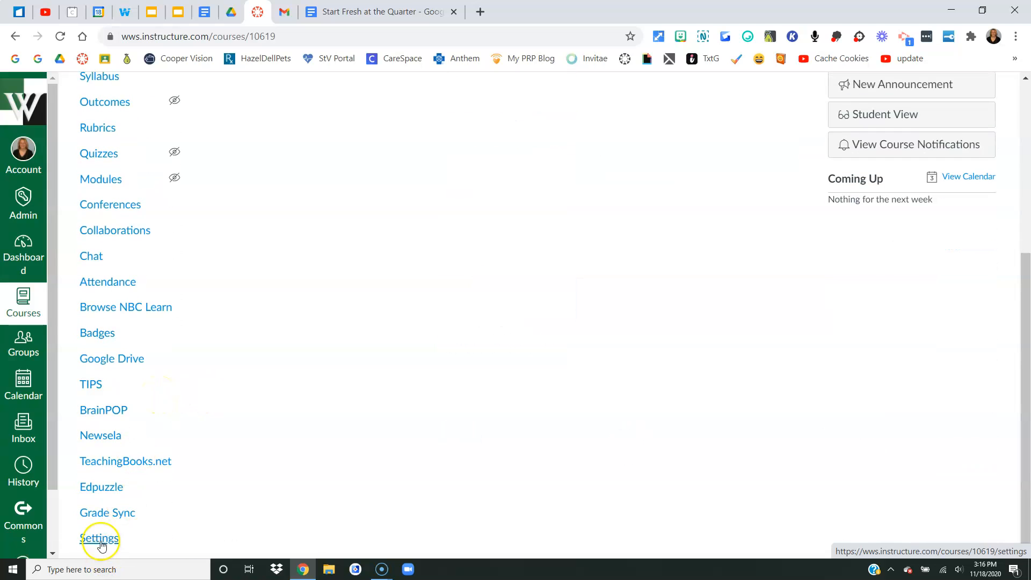
Step: From the new course's settings, start an import of type Copy a Canvas Course
click(99, 542)
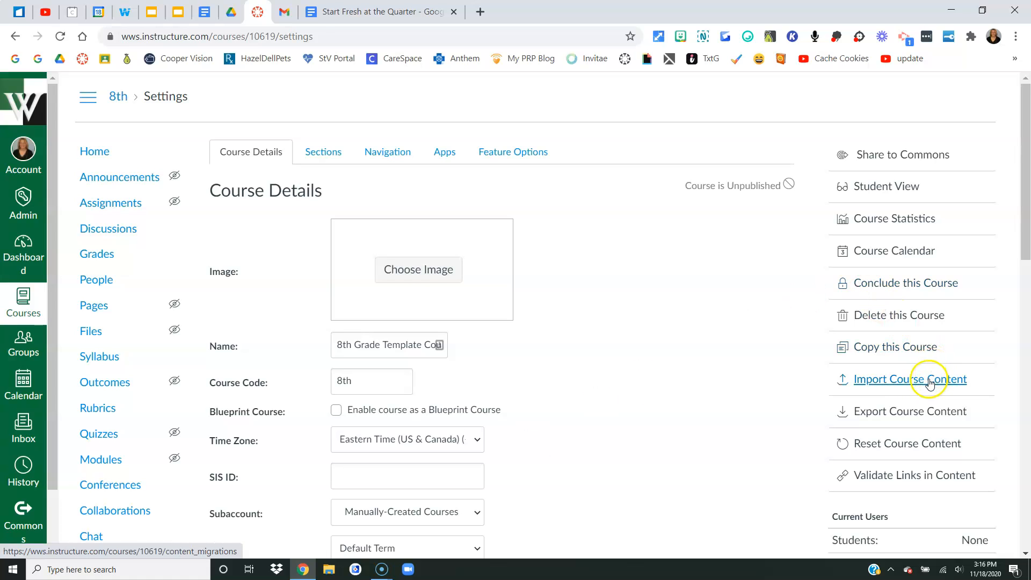
click(910, 379)
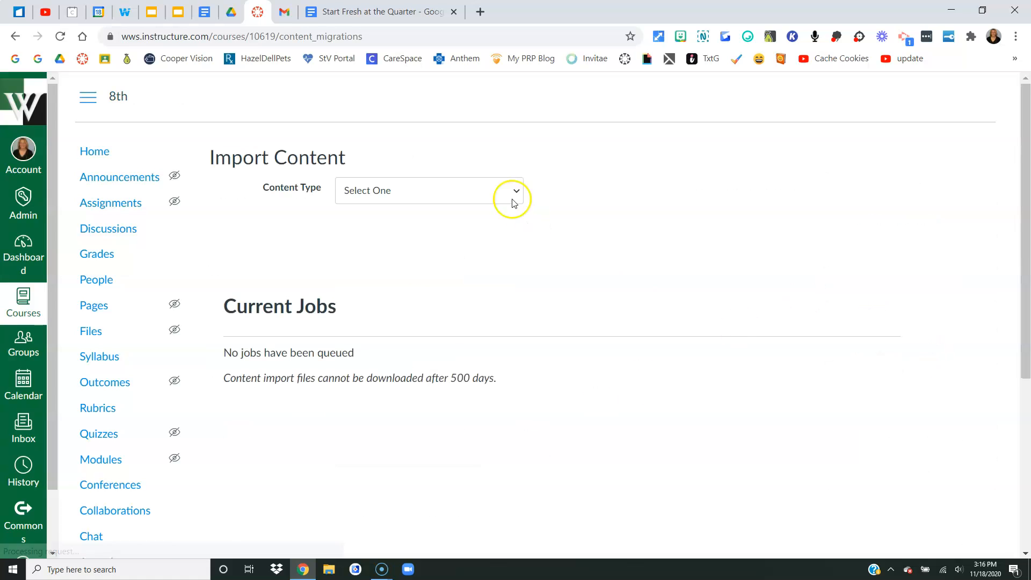
click(515, 192)
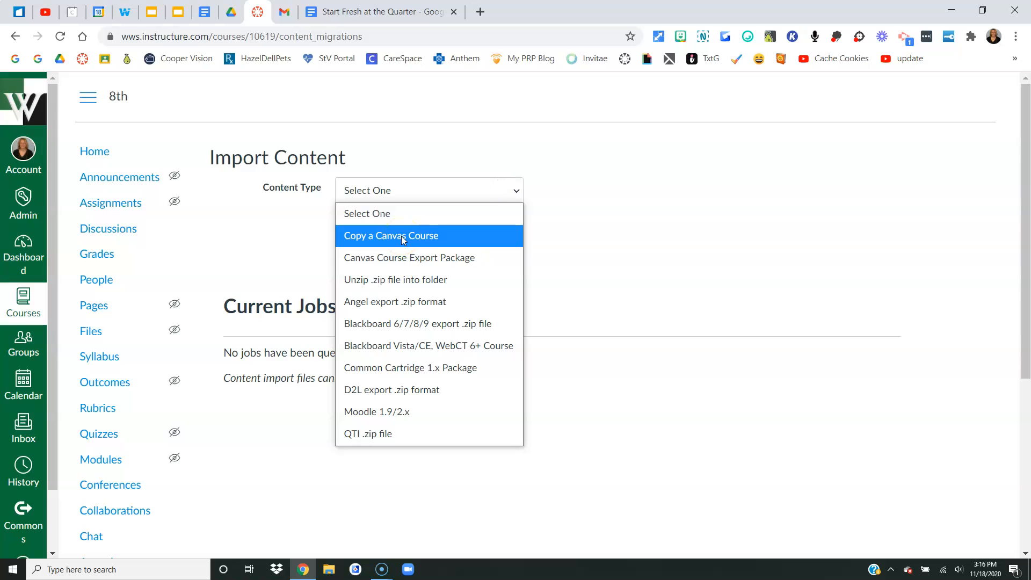
click(391, 236)
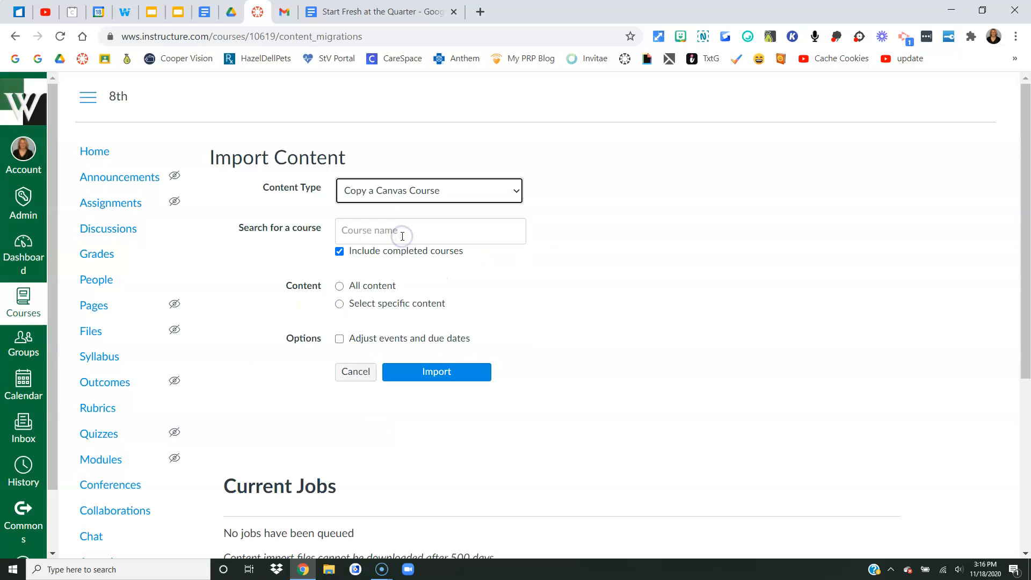
Step: Choose Horner Sandbox as source, select specific content, and start the import
text(Horner sand)
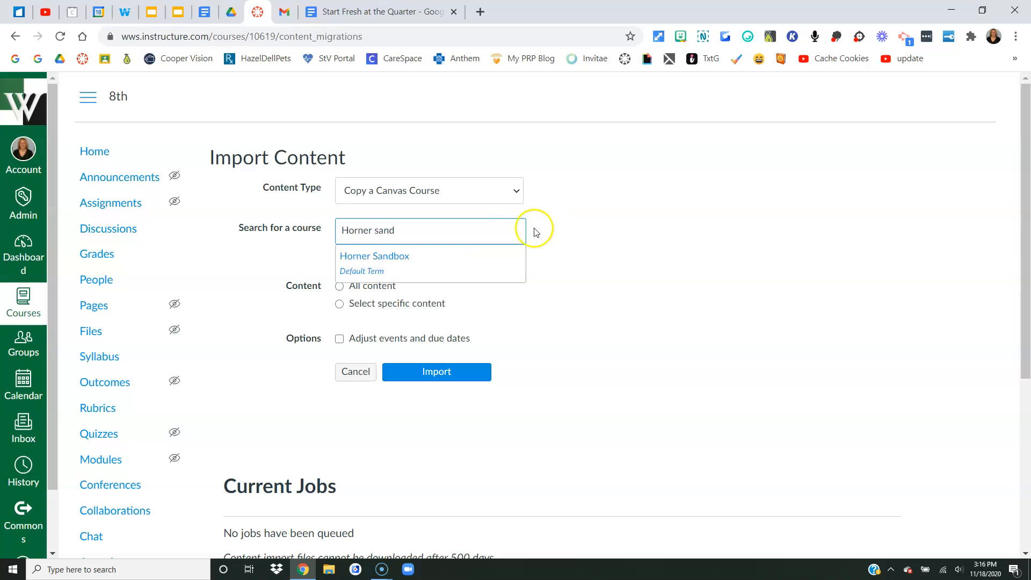
click(374, 256)
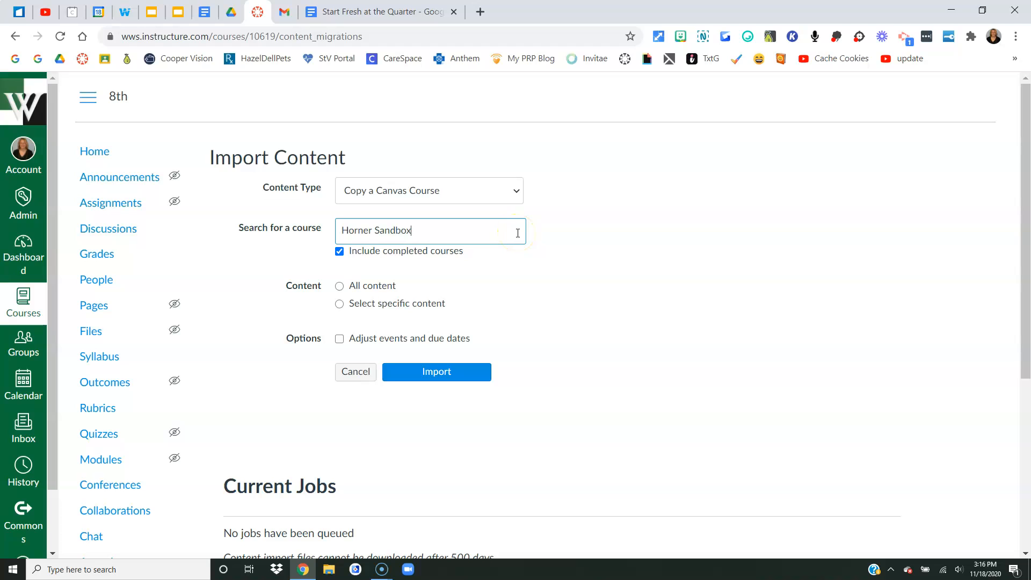
mouse_move(479, 251)
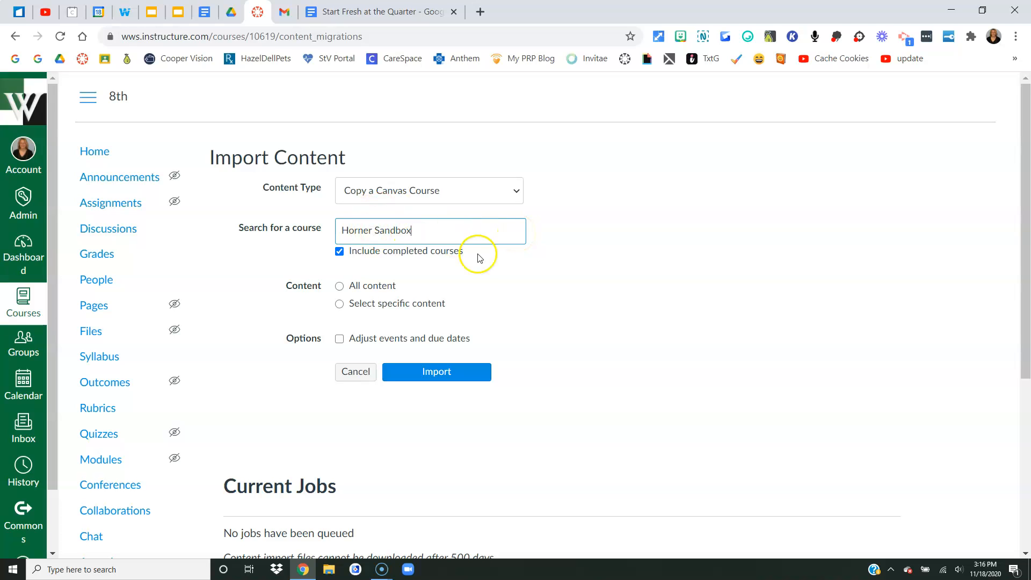
mouse_move(475, 266)
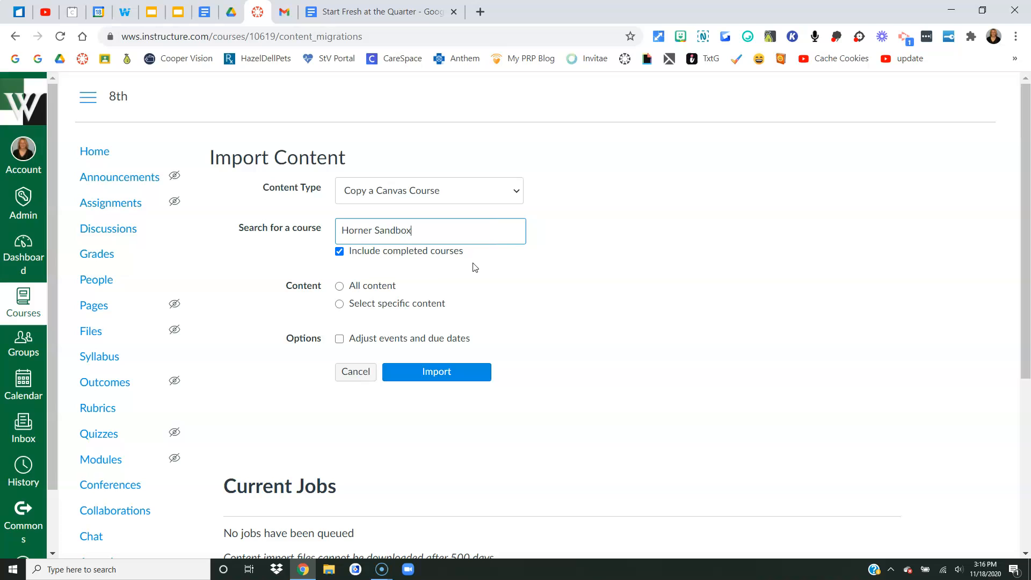
click(339, 302)
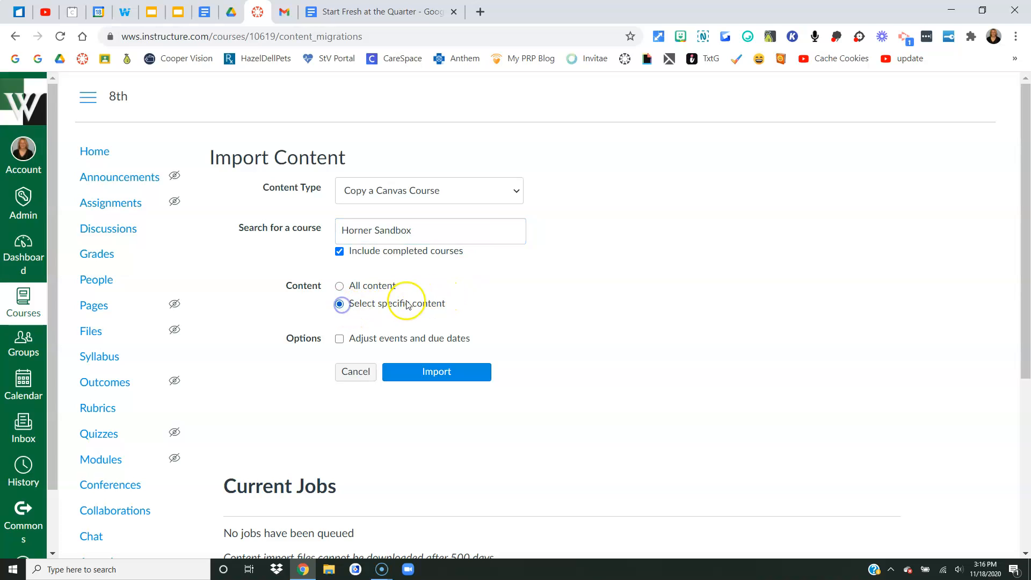
click(436, 372)
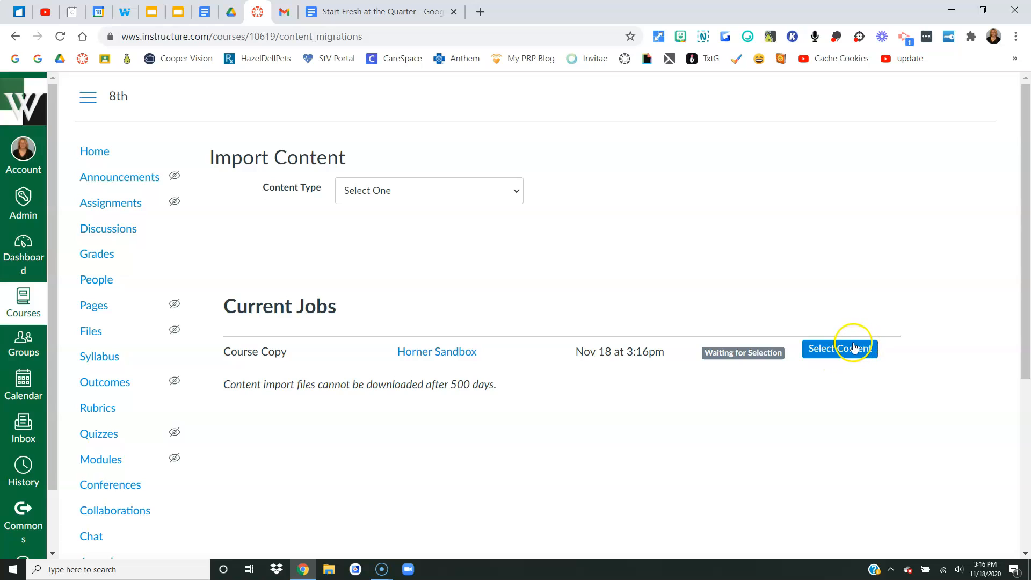
Step: Select only the Q1 Assignments group as the content to copy and queue the job
click(840, 348)
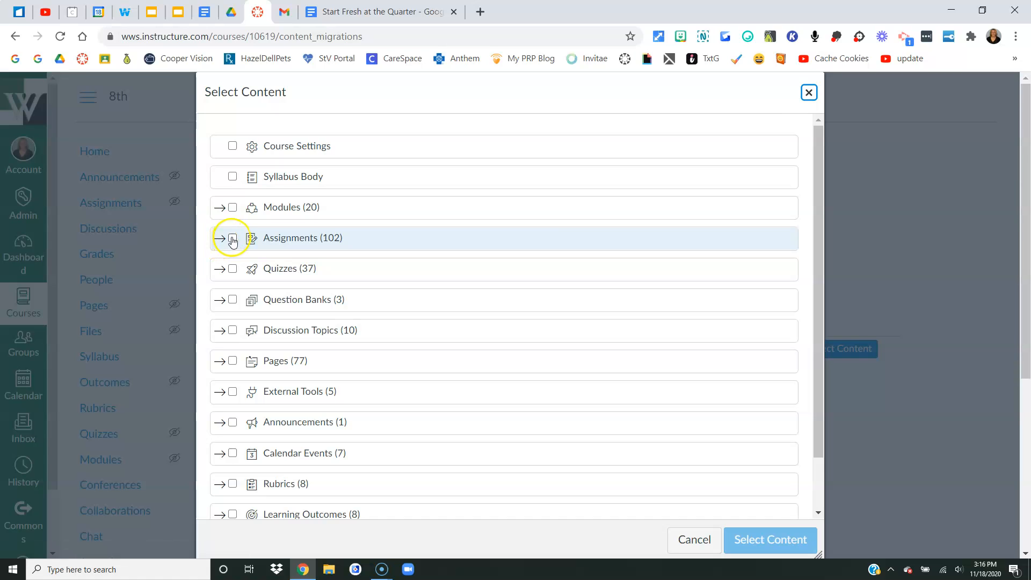
click(219, 238)
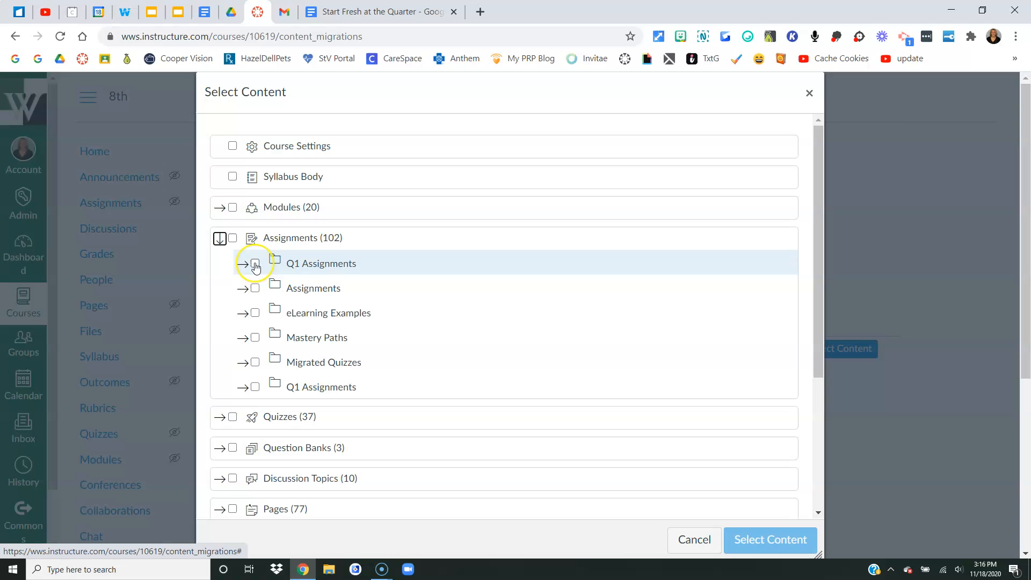
click(256, 263)
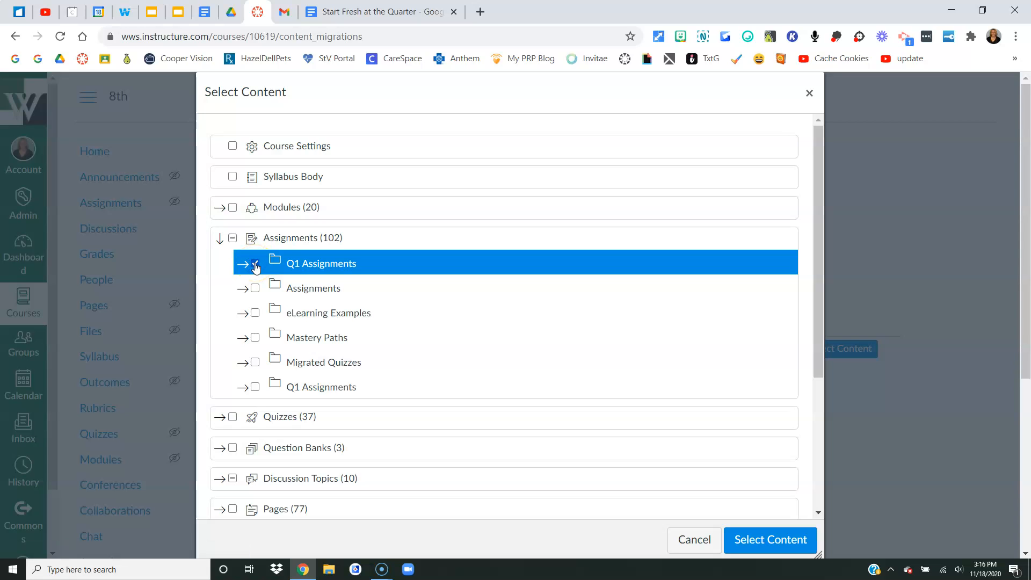
click(256, 263)
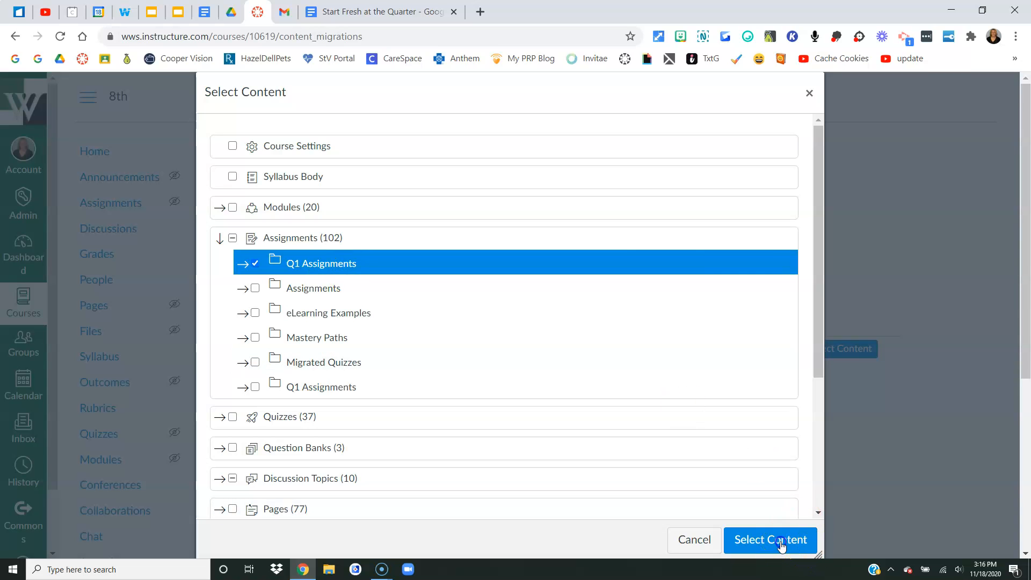
click(770, 539)
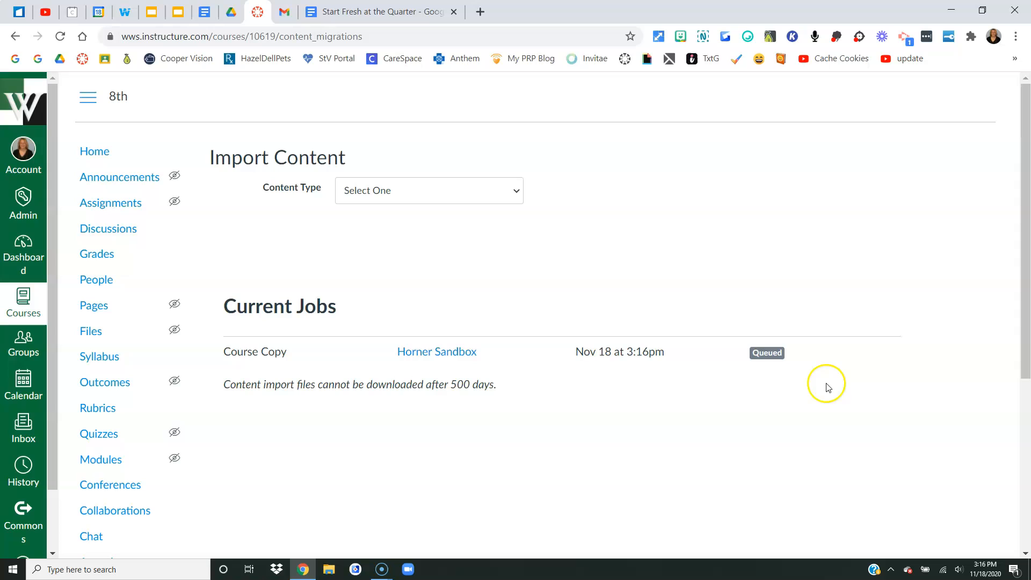
mouse_move(823, 353)
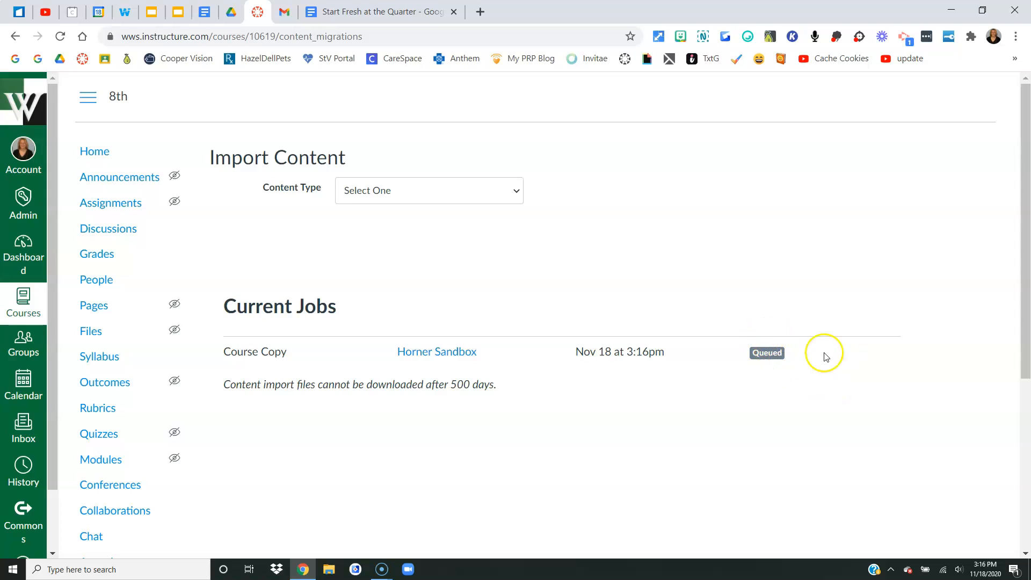
mouse_move(34, 562)
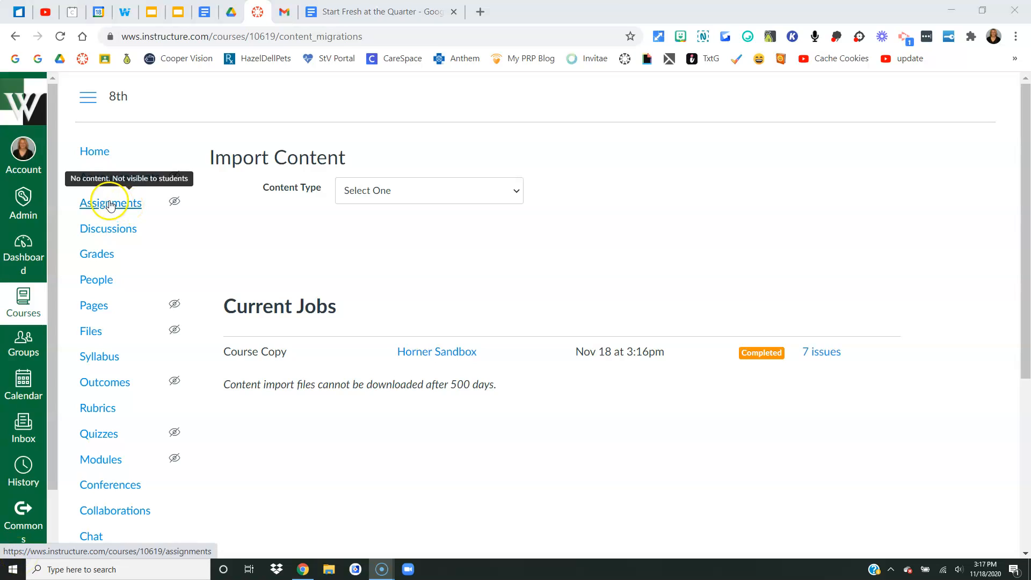
Step: After the copy completes, view the new course's Assignments with the imported Q1 Assignments group
click(111, 203)
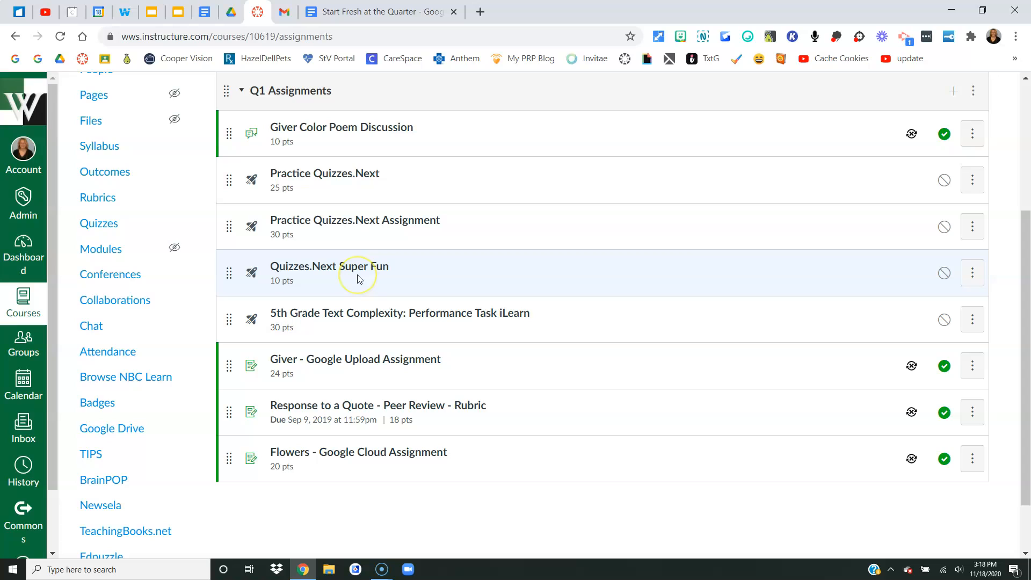
mouse_move(339, 159)
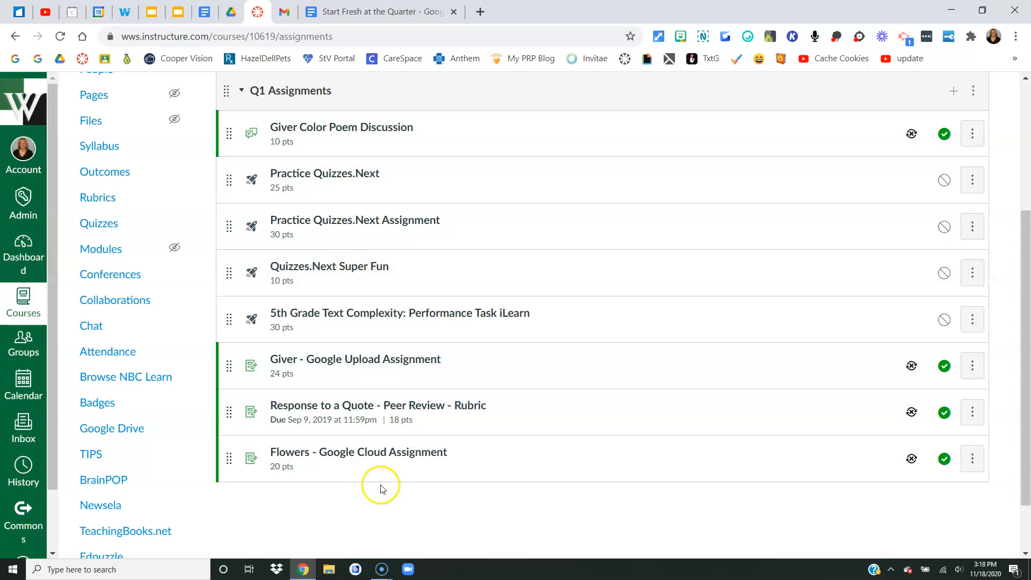
mouse_move(434, 520)
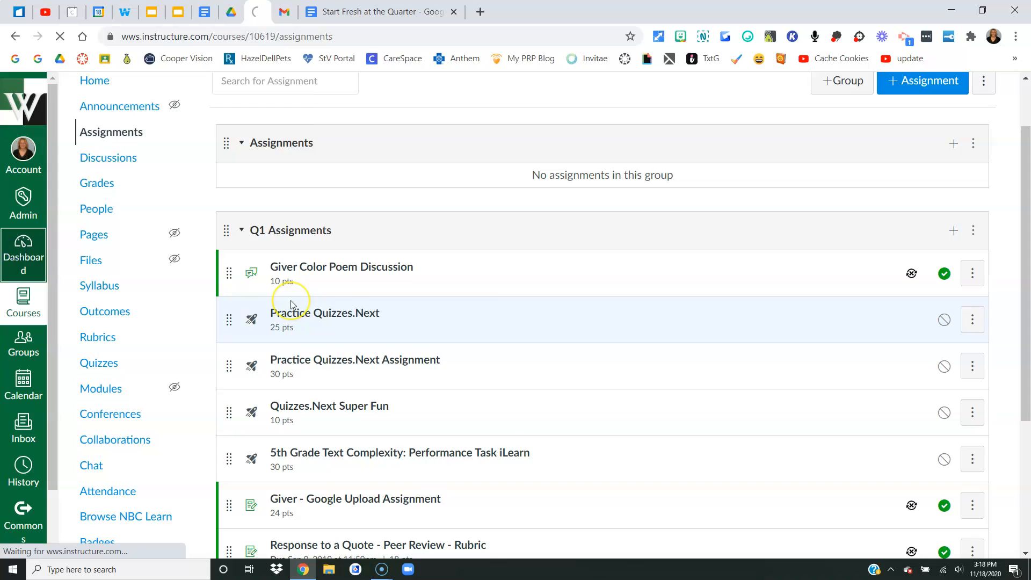
Step: Go to Horner Sandbox's Assignments page and scroll to its Q1 Assignments group
click(23, 253)
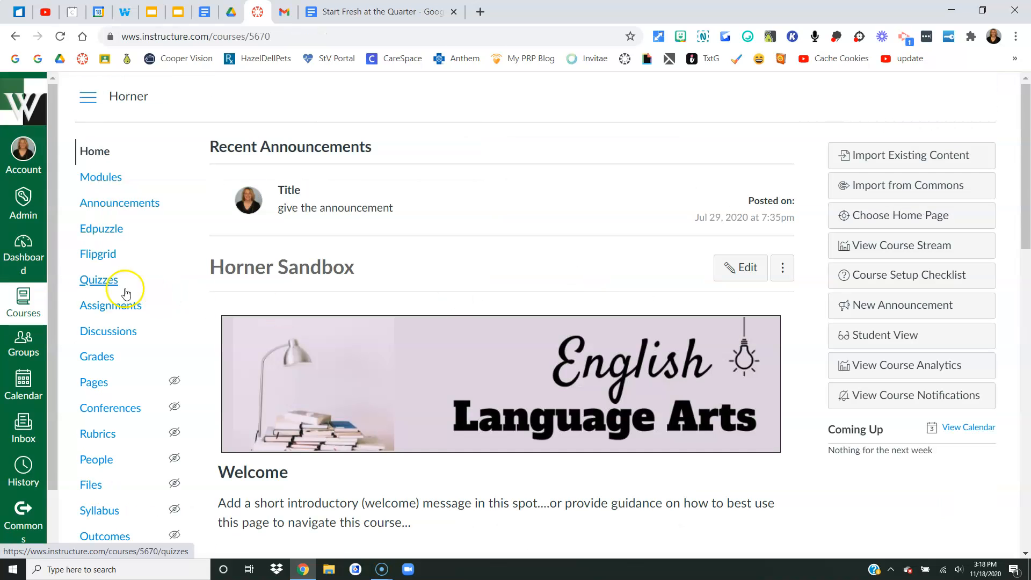
click(109, 305)
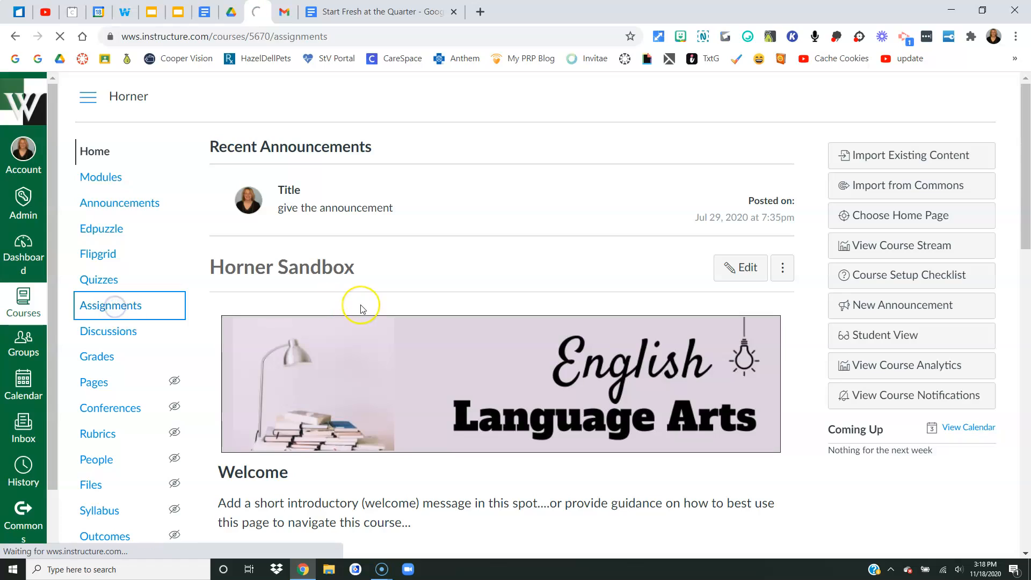
click(109, 305)
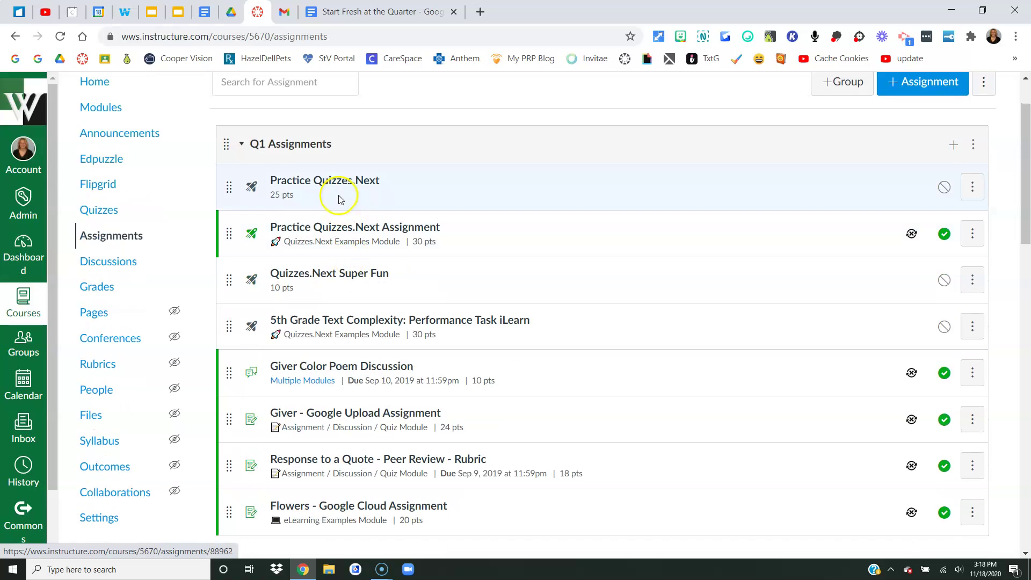
scroll(down, 3)
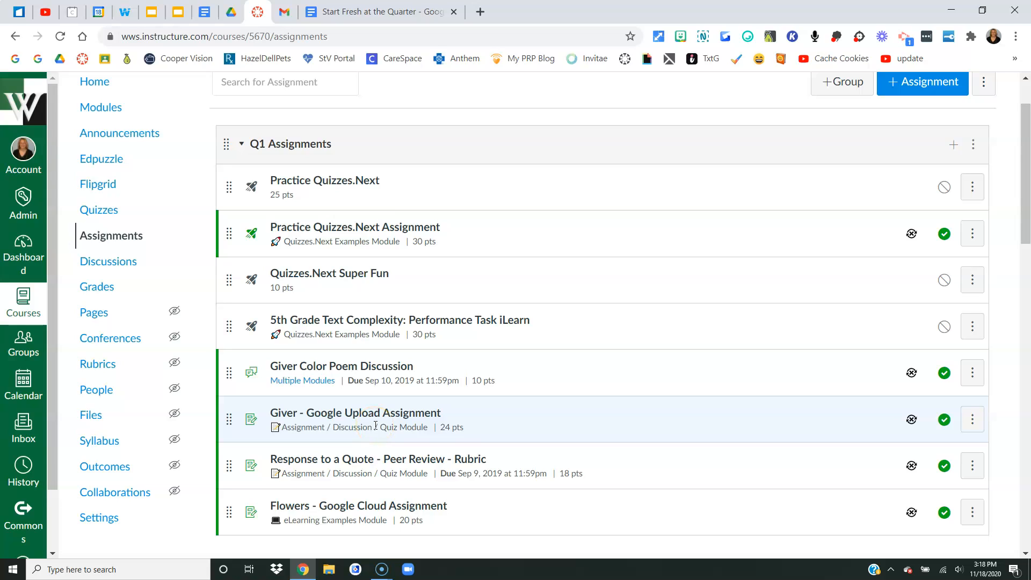
mouse_move(845, 234)
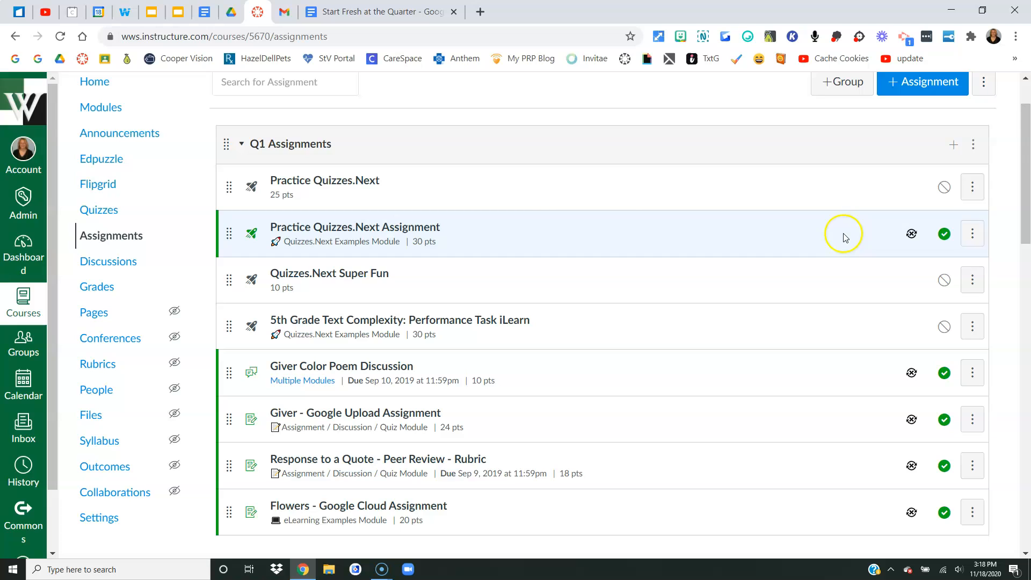
Step: Choose Delete from the Q1 Assignments group's menu to bring up the delete confirmation
click(974, 144)
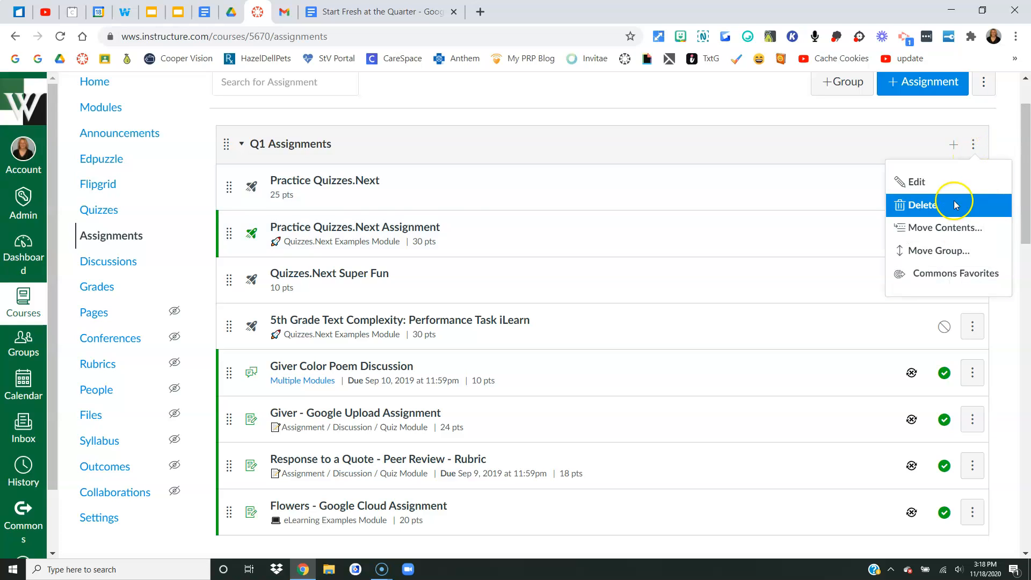
click(922, 204)
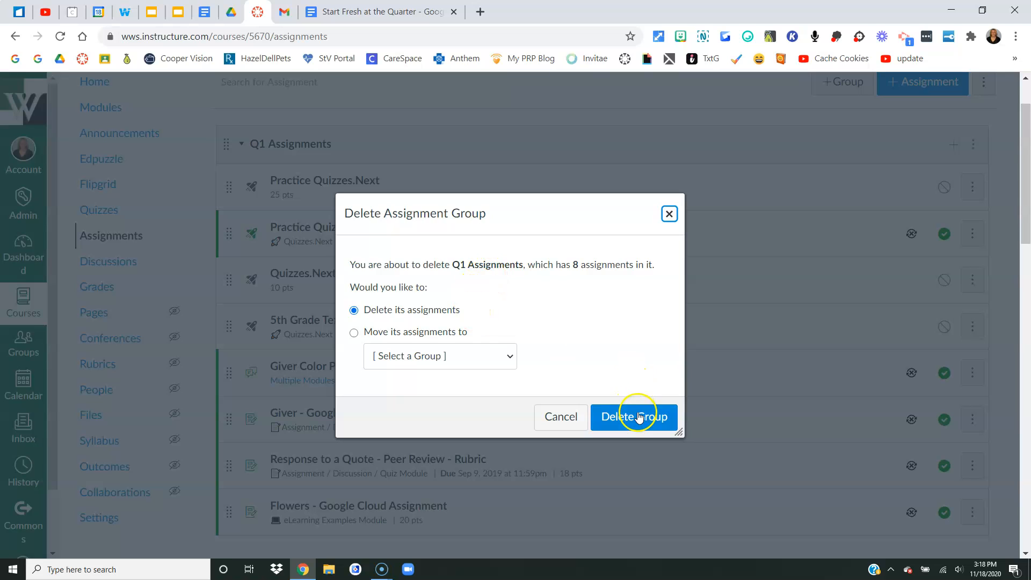
mouse_move(424, 314)
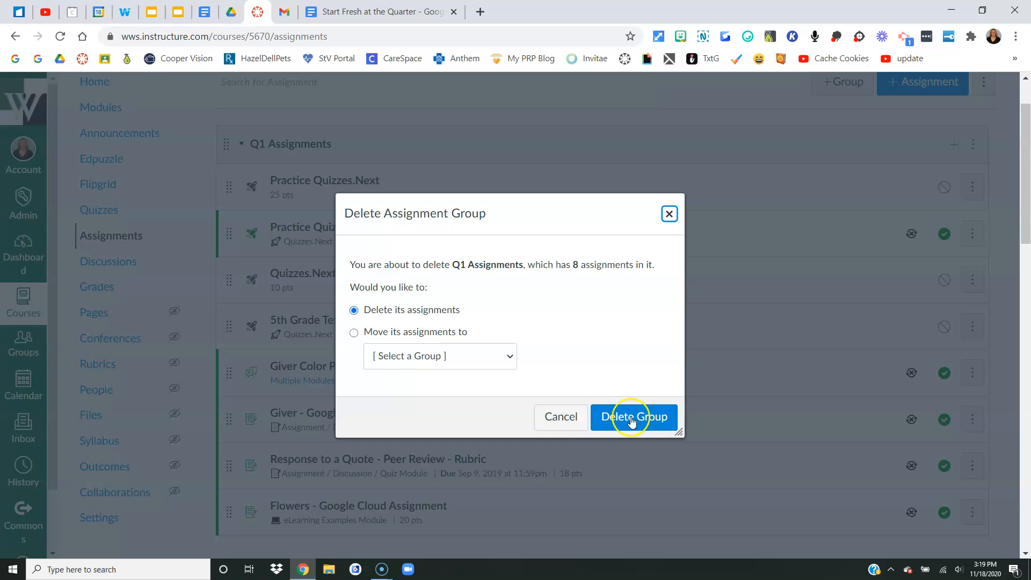
mouse_move(558, 421)
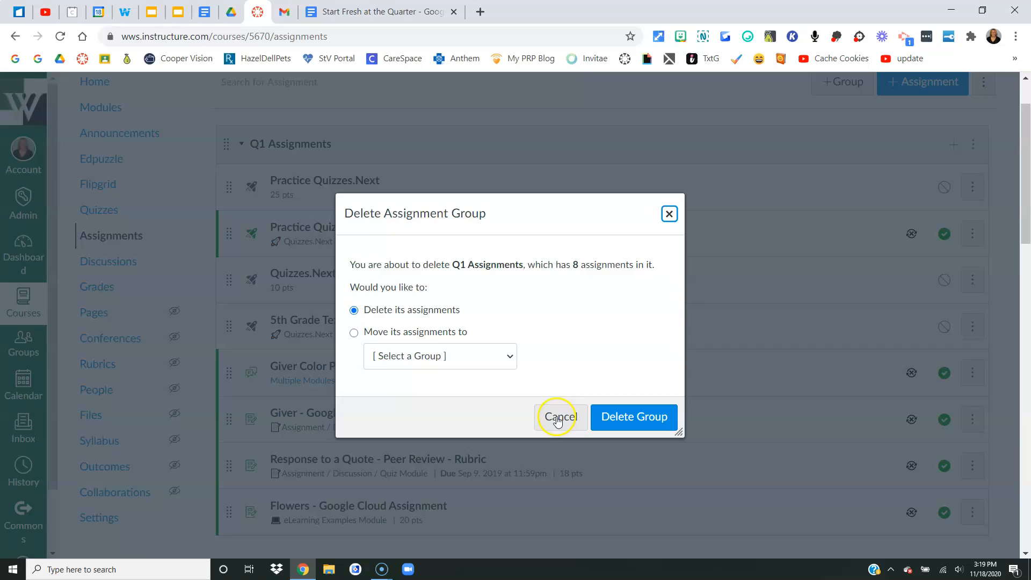
Step: Cancel the deletion, keeping Q1 Assignments, and go to the Horner Sandbox gradebook
click(561, 417)
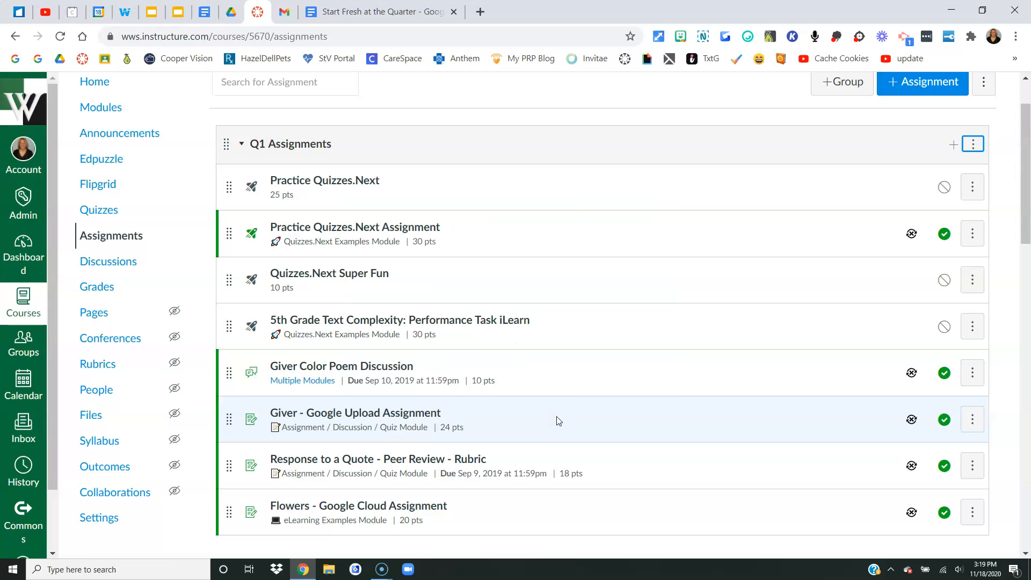
mouse_move(147, 319)
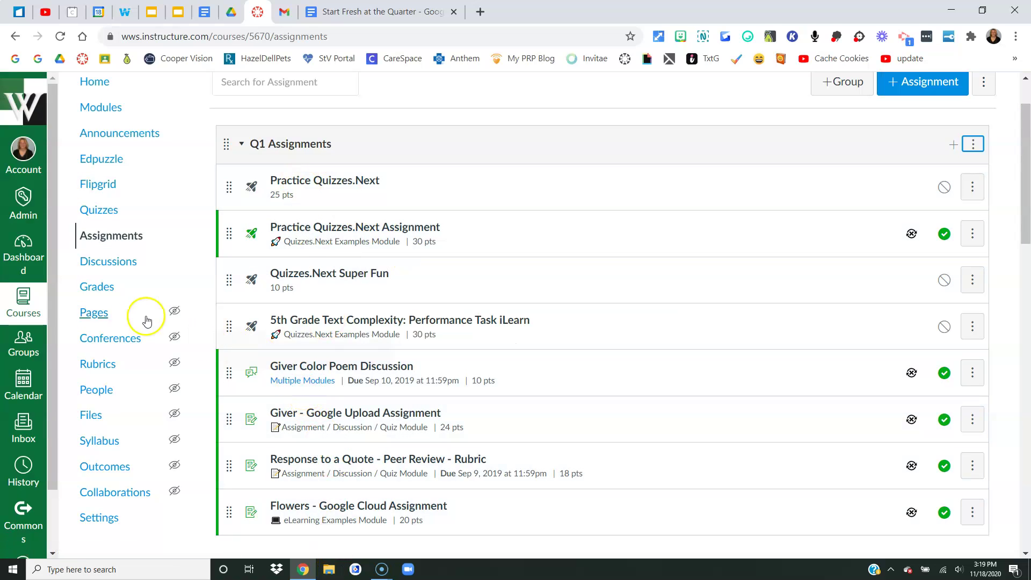
click(97, 287)
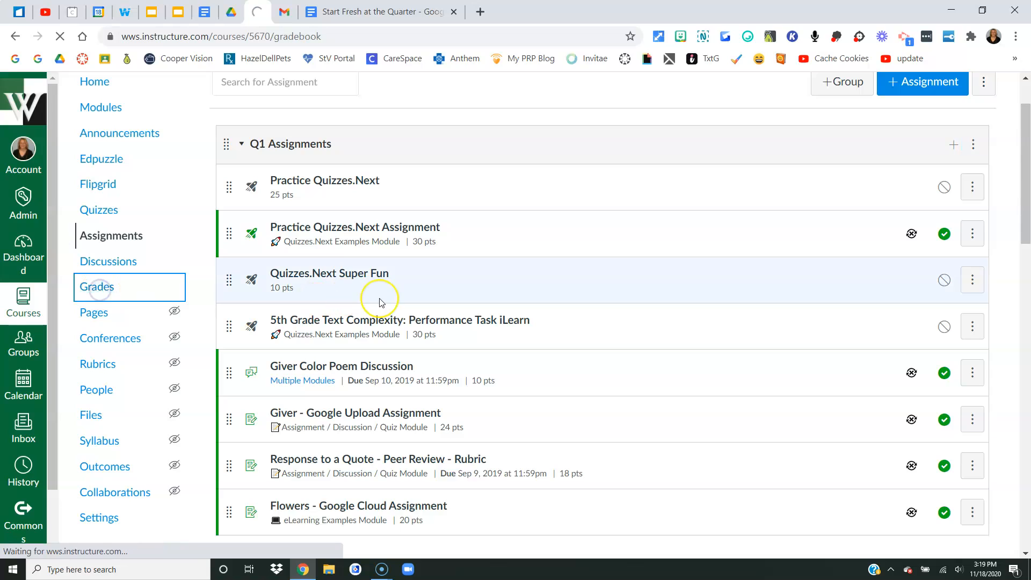
click(96, 287)
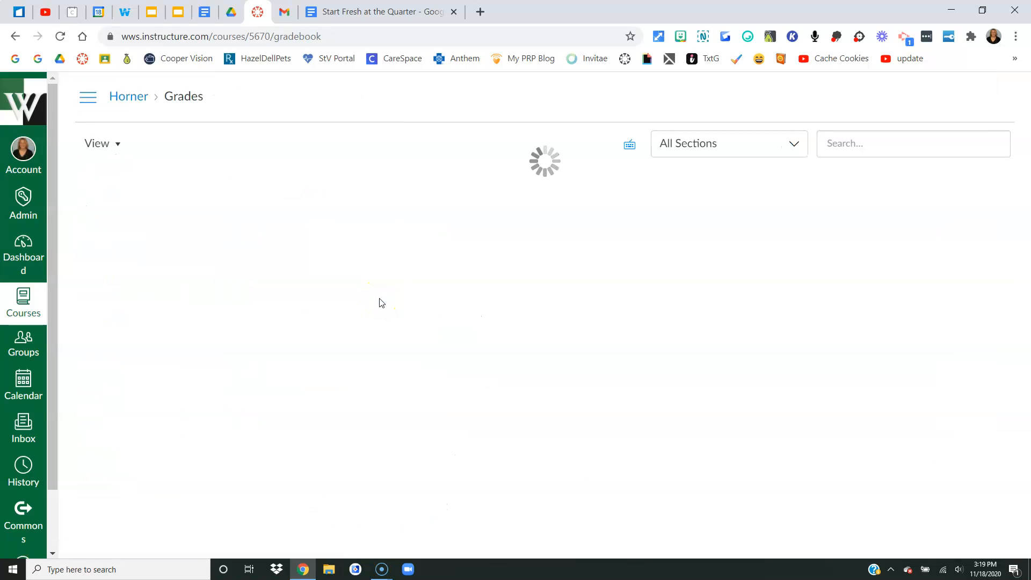